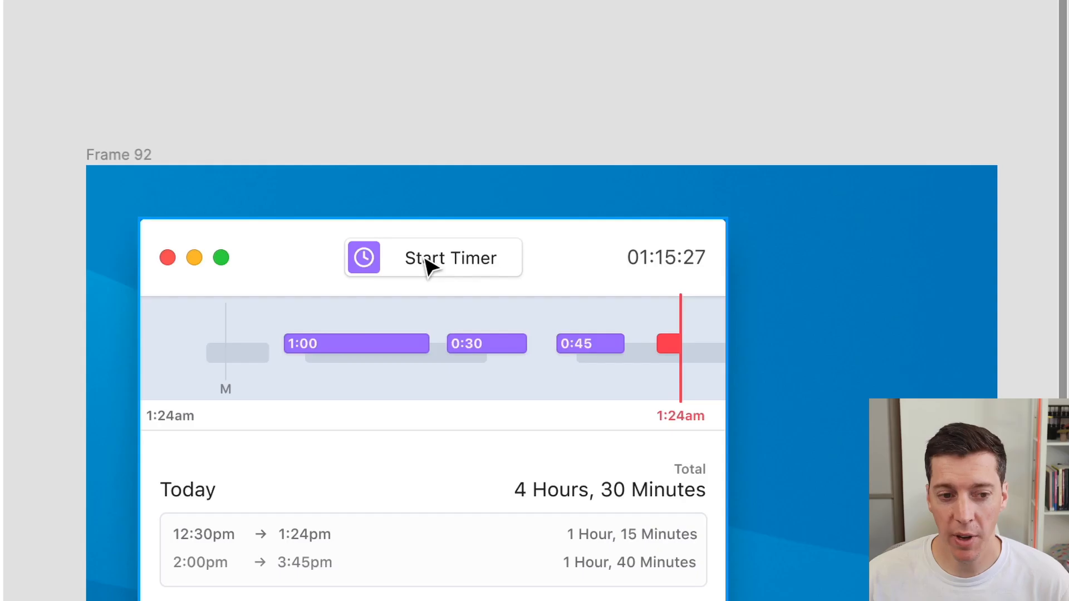
Turn the Start Timer button into a Start Button main component above Frame 92, instance left behind
left_click(433, 258)
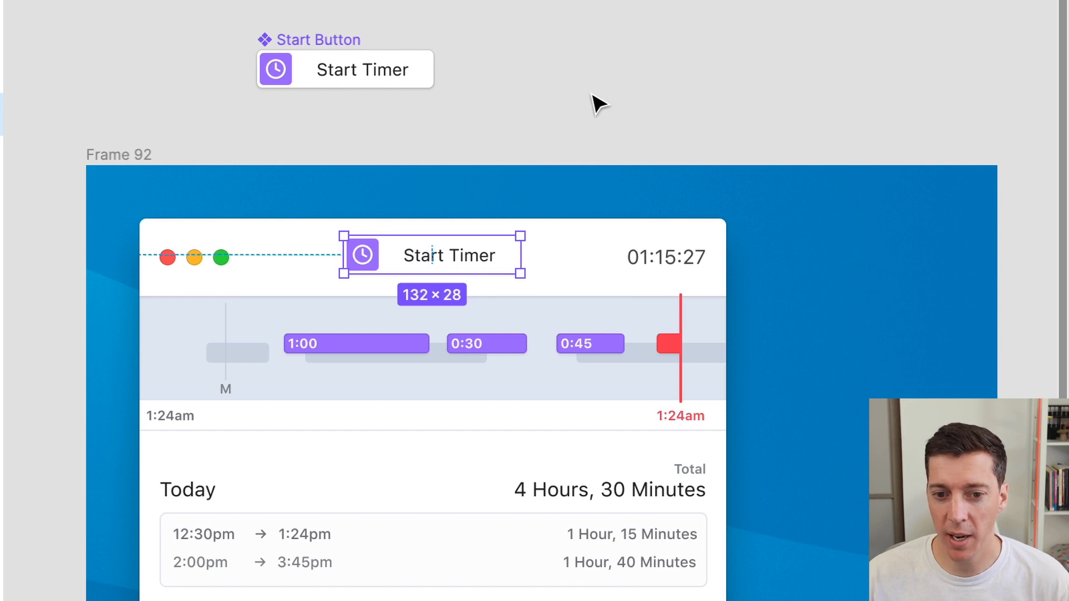
left_click(591, 102)
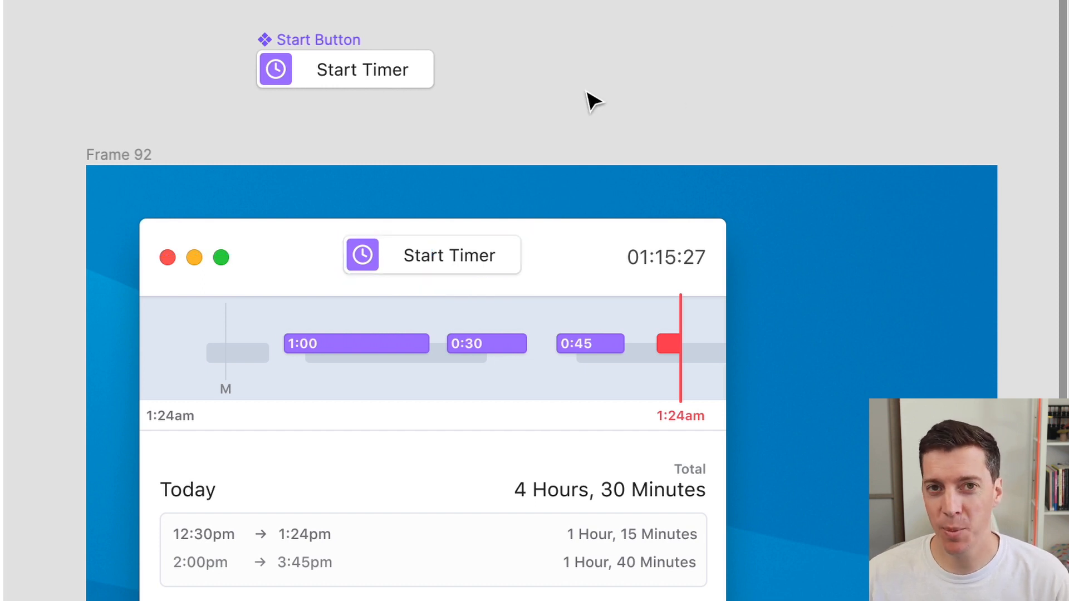
Install Pop a Component from its Figma Community page
left_click(449, 255)
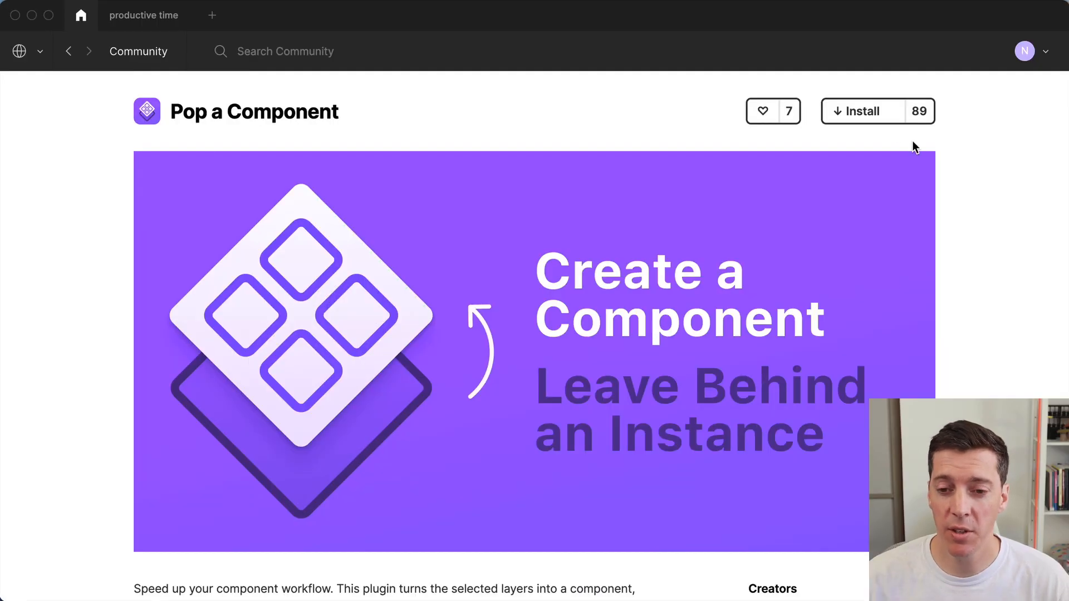
left_click(861, 111)
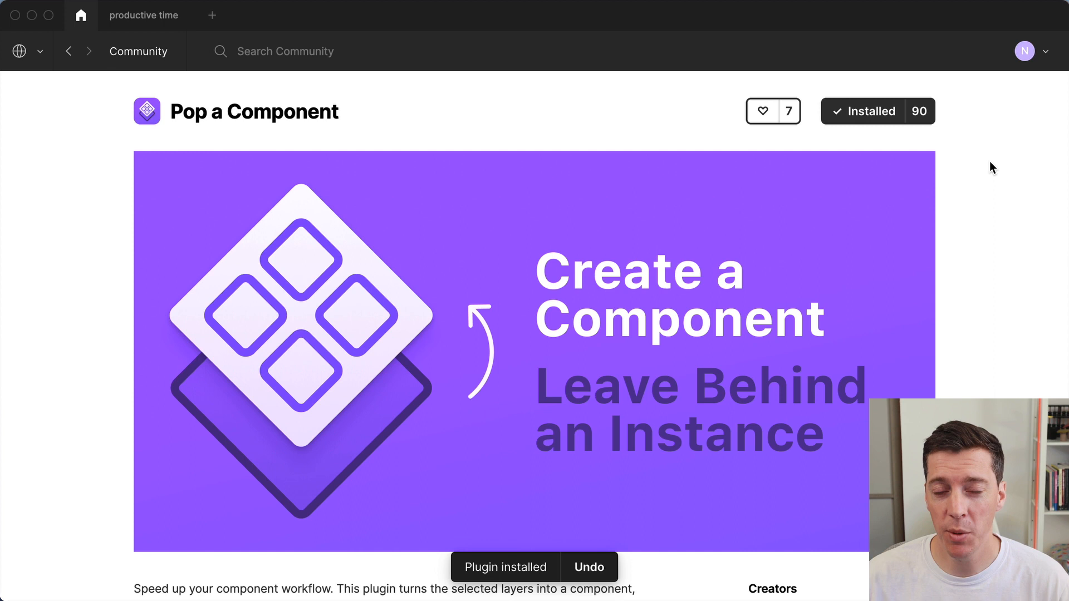
mouse_move(146, 37)
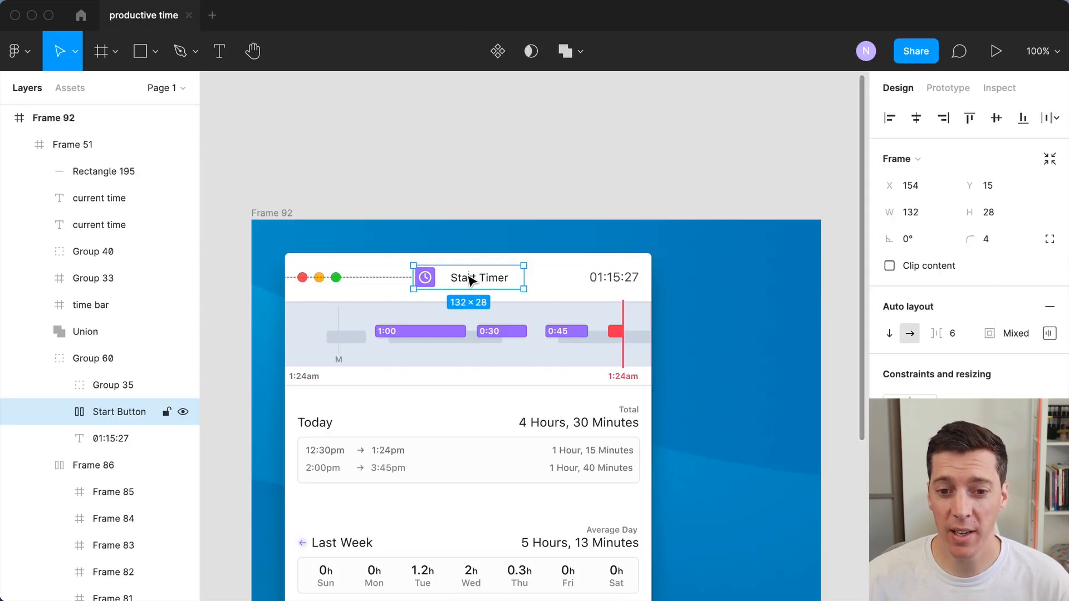
Run Pop a Component on the Start Button and relabel the main component 'Much Better'
right_click(477, 277)
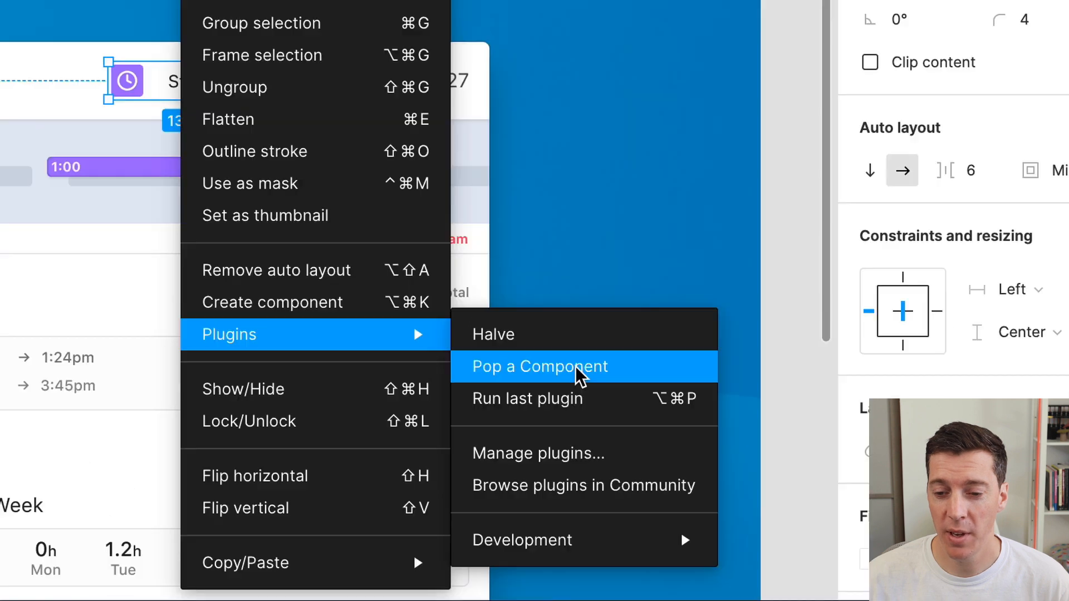
left_click(538, 366)
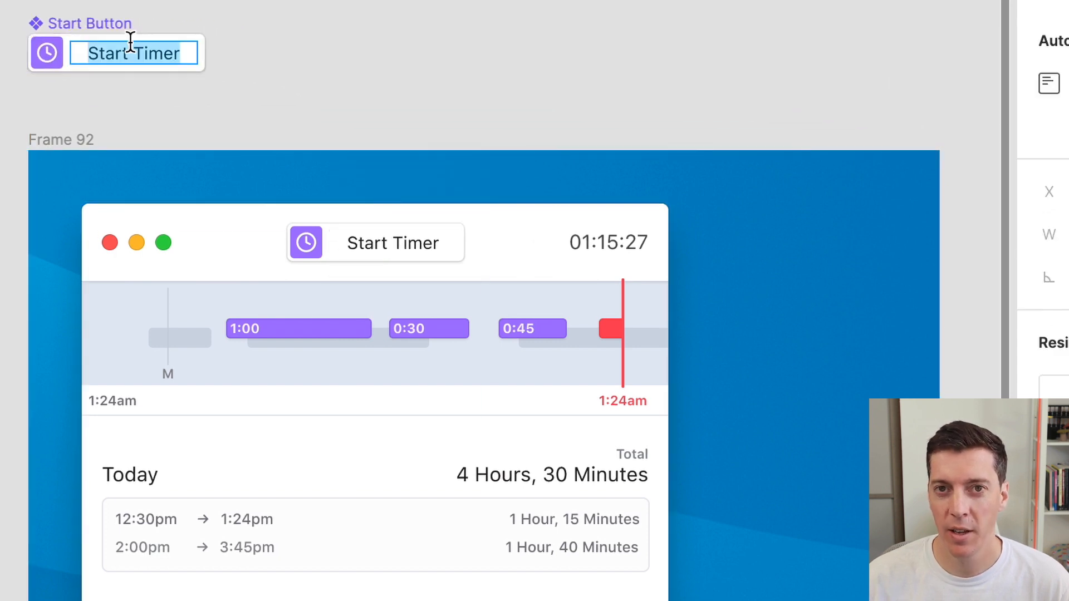
type("Much Better")
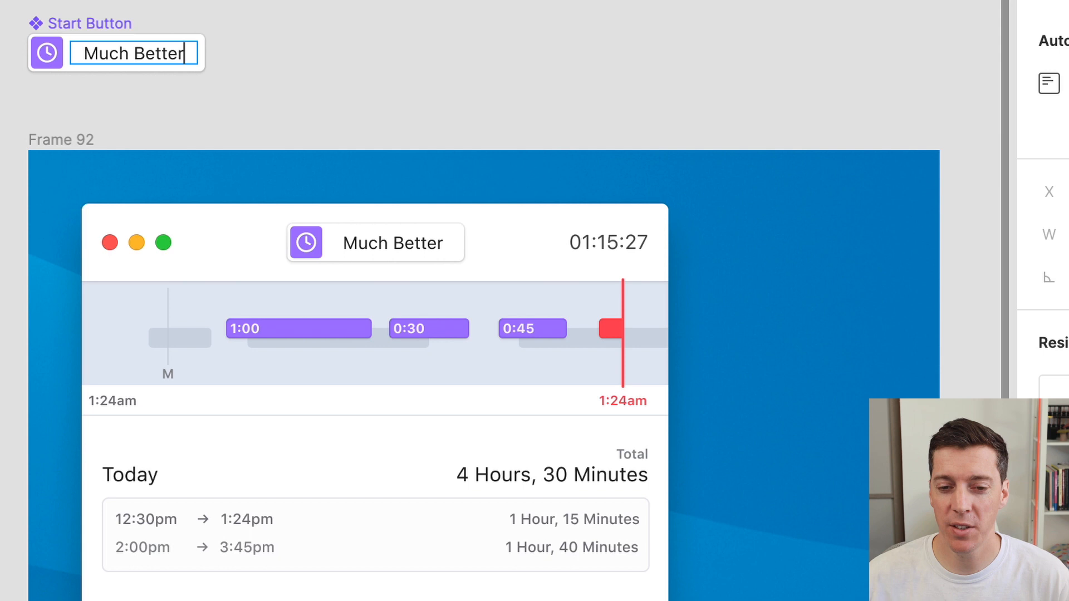
left_click(443, 39)
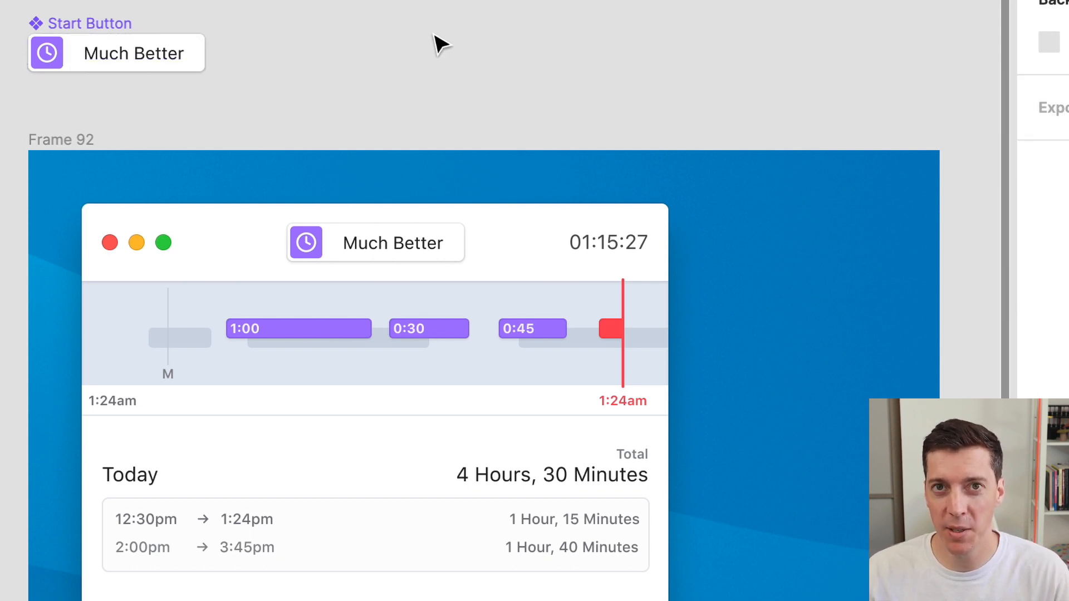
mouse_move(415, 61)
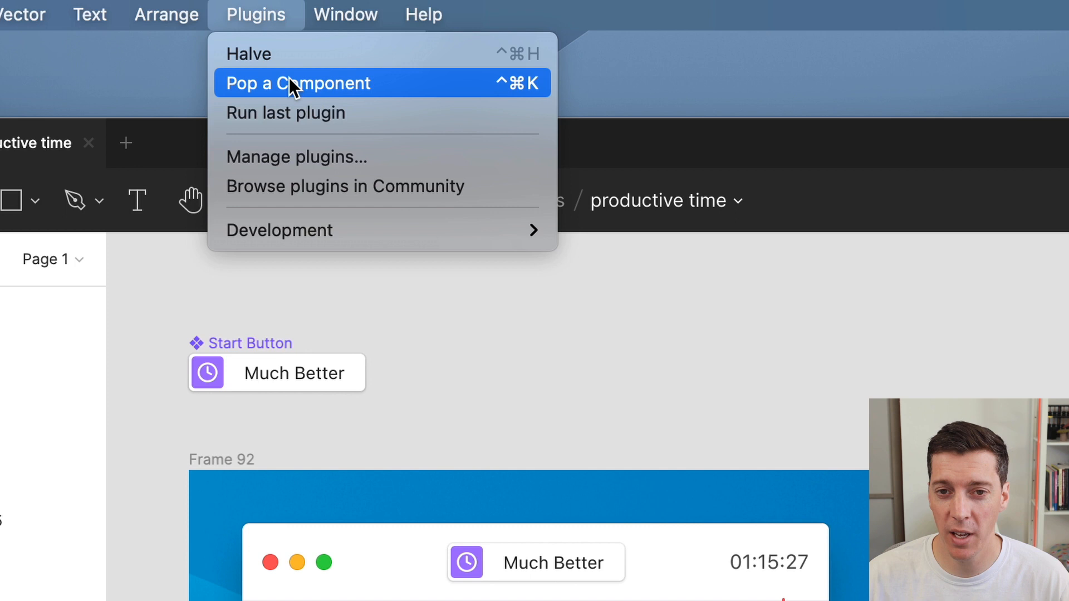
mouse_move(539, 97)
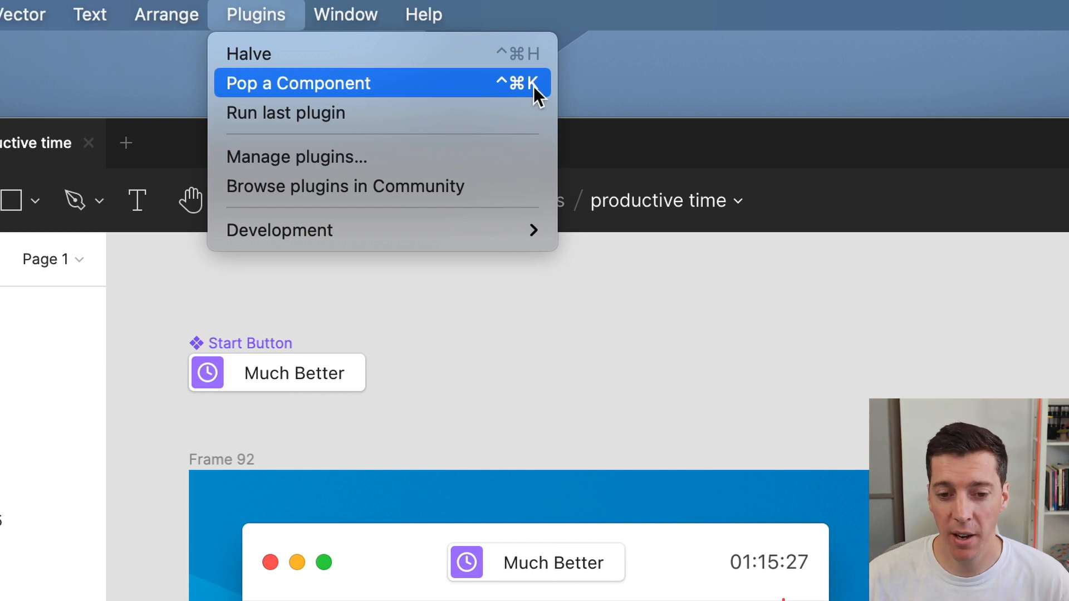
Pop the 1:00 bar, red time marker and Sunday column out as main components via Pop a Component
left_click(297, 83)
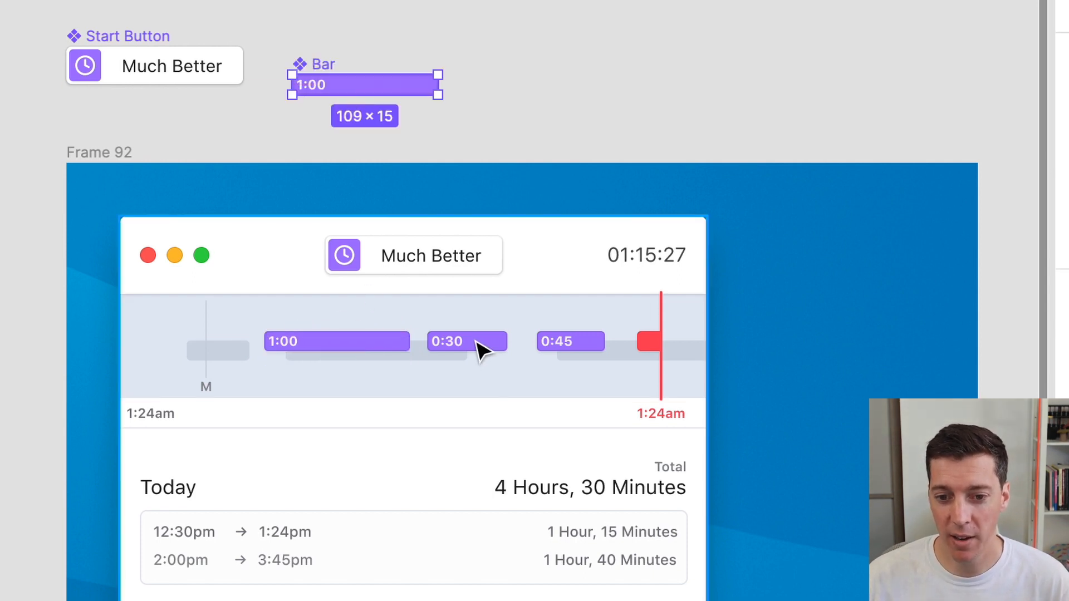
left_click(648, 340)
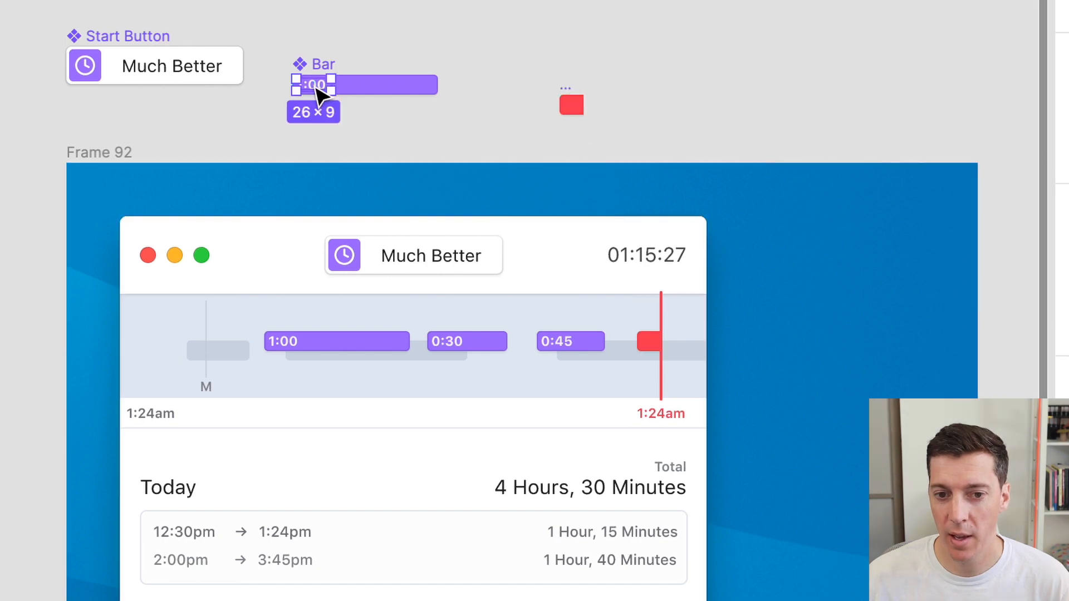
mouse_move(389, 85)
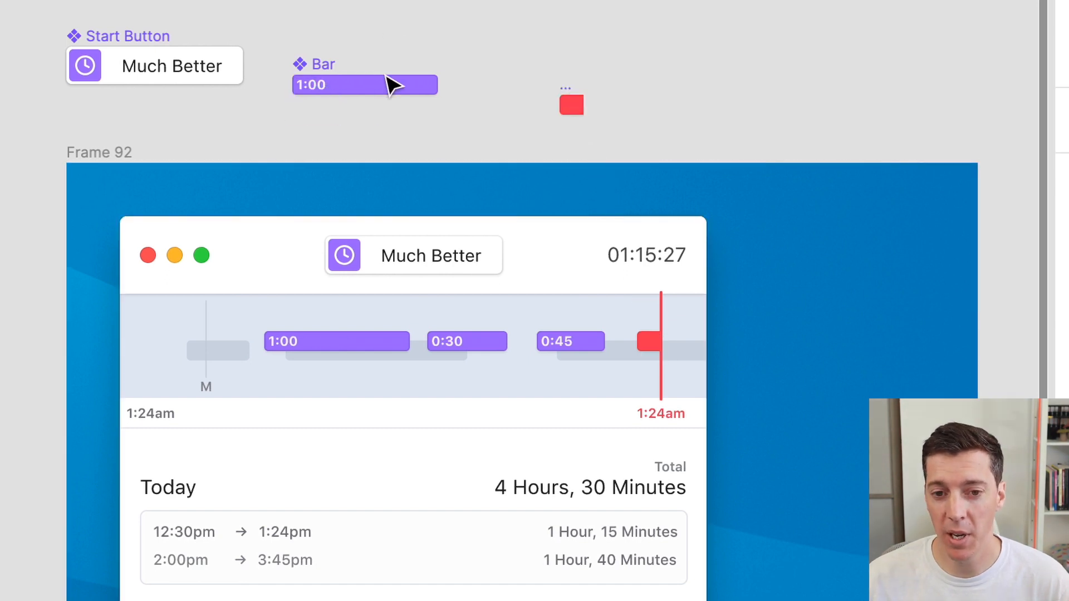
scroll("down", 3)
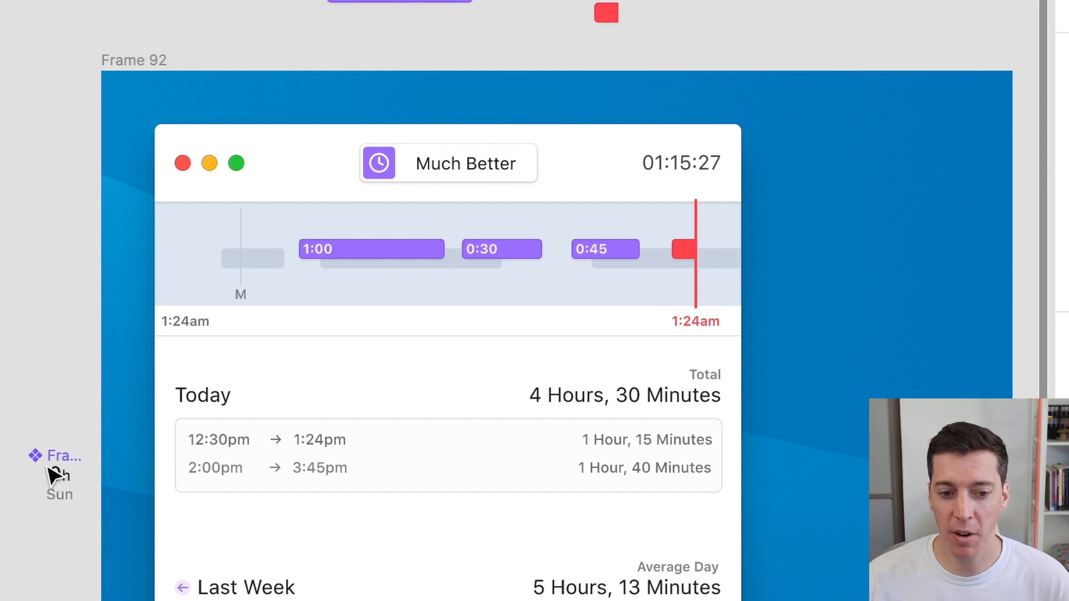
mouse_move(58, 375)
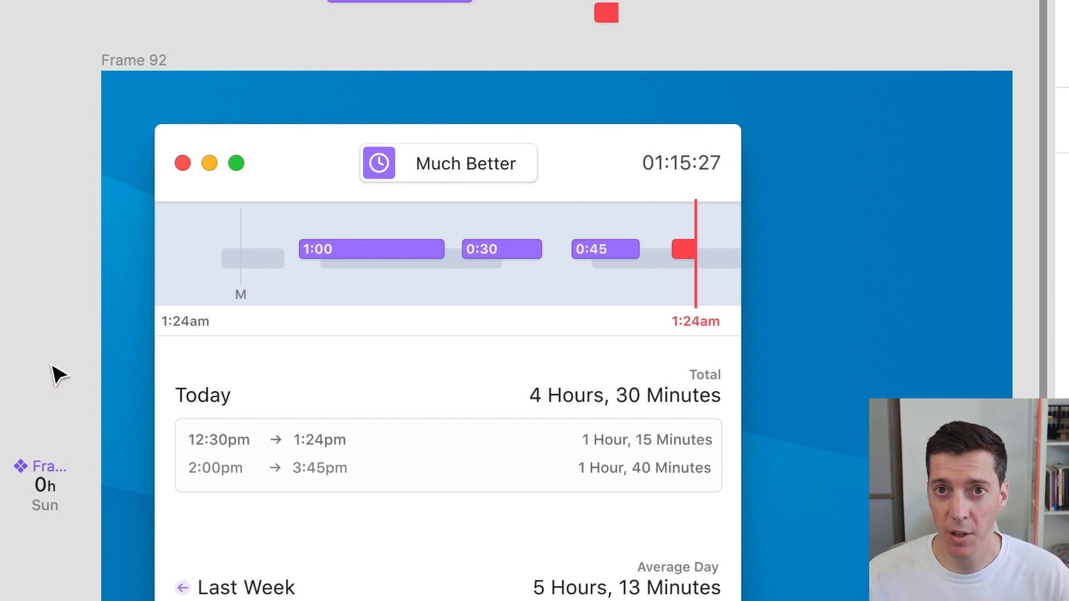